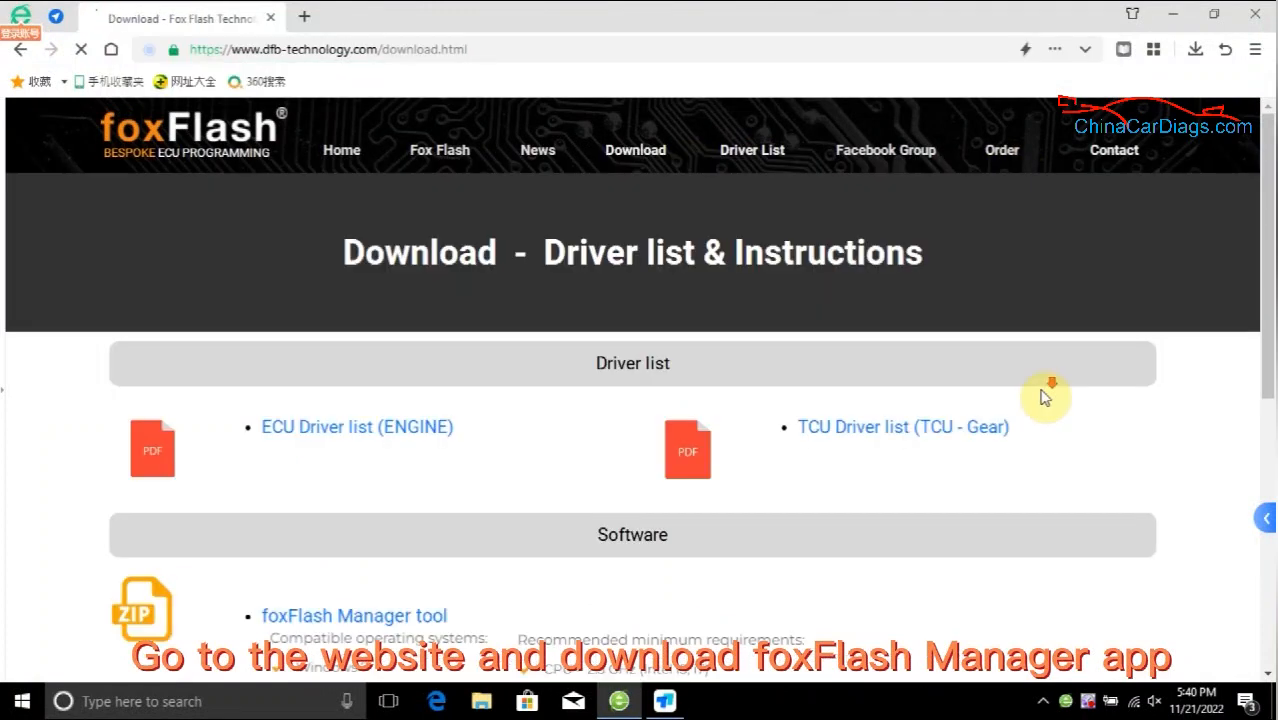
Download the foxFlash Manager tool from DFB Technology after submitting email and phone.
{"action": "left_click", "coordinate": [354, 616]}
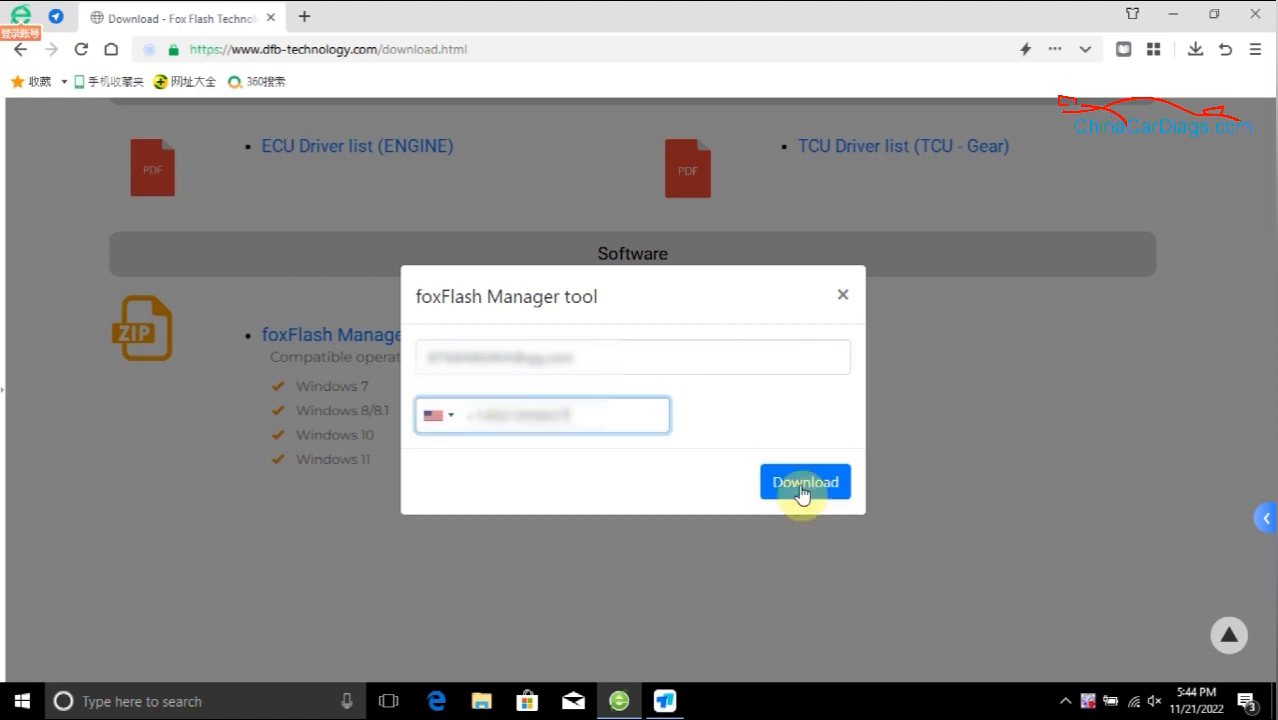
{"action": "left_click", "coordinate": [804, 480]}
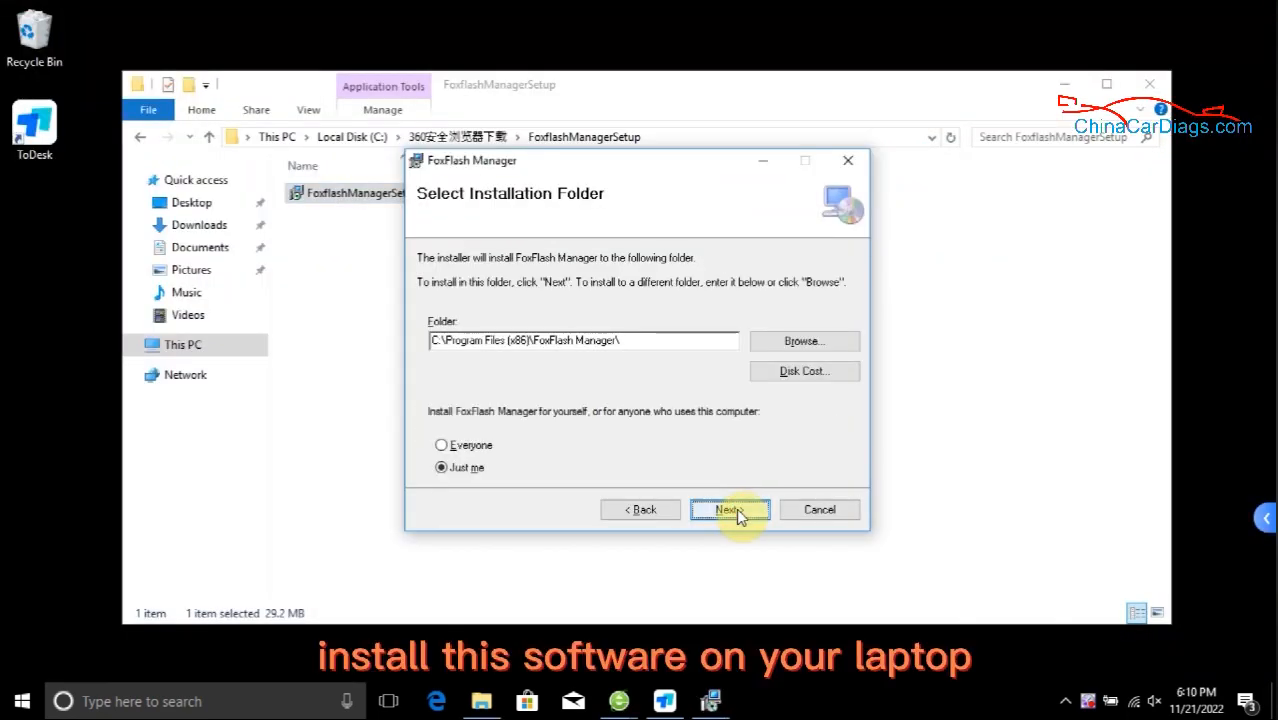
Install FoxFlash Manager into the default Program Files folder and exit the wizard.
{"action": "left_click", "coordinate": [730, 510]}
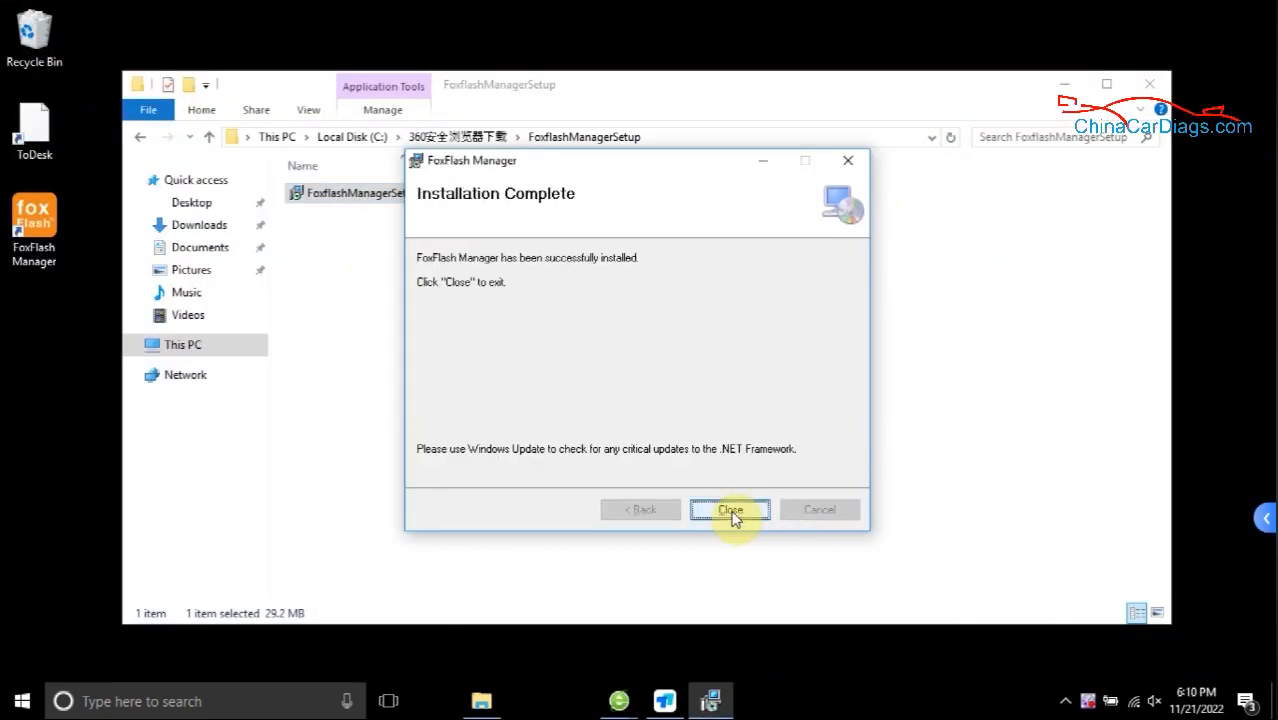
{"action": "left_click", "coordinate": [730, 510]}
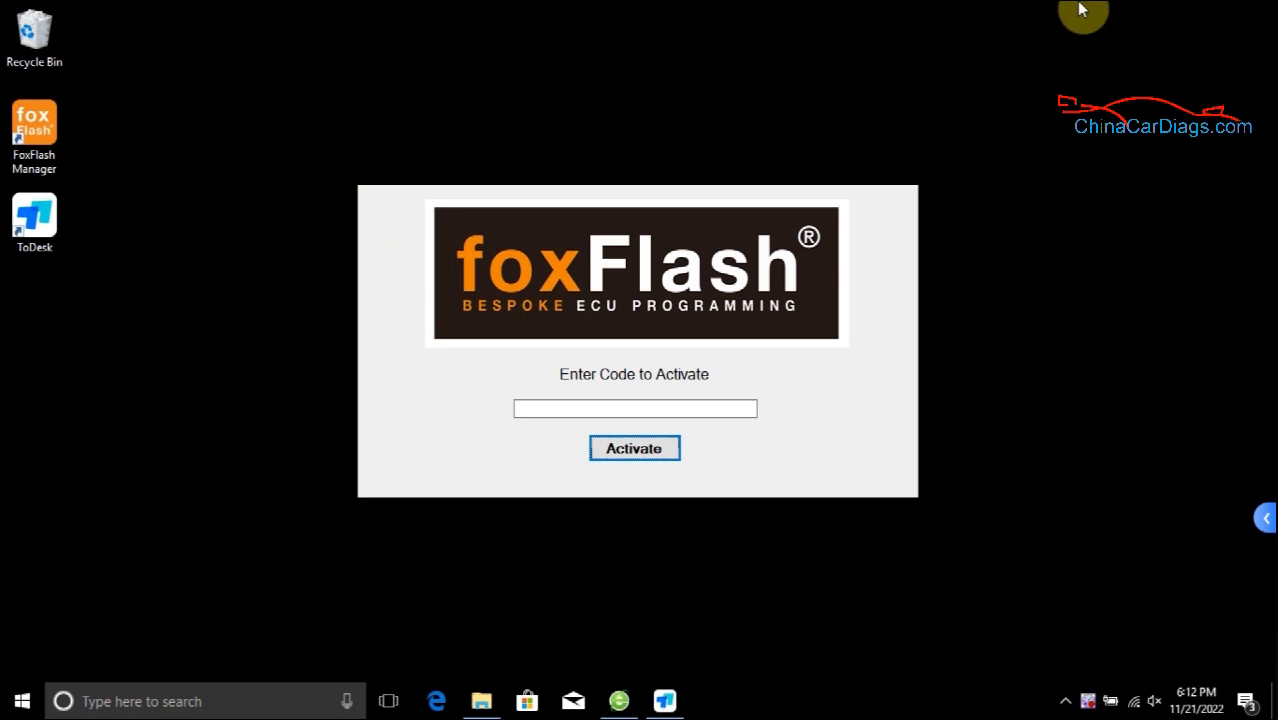
Activate FoxFlash Manager with the entered activation code.
{"action": "left_click", "coordinate": [634, 408]}
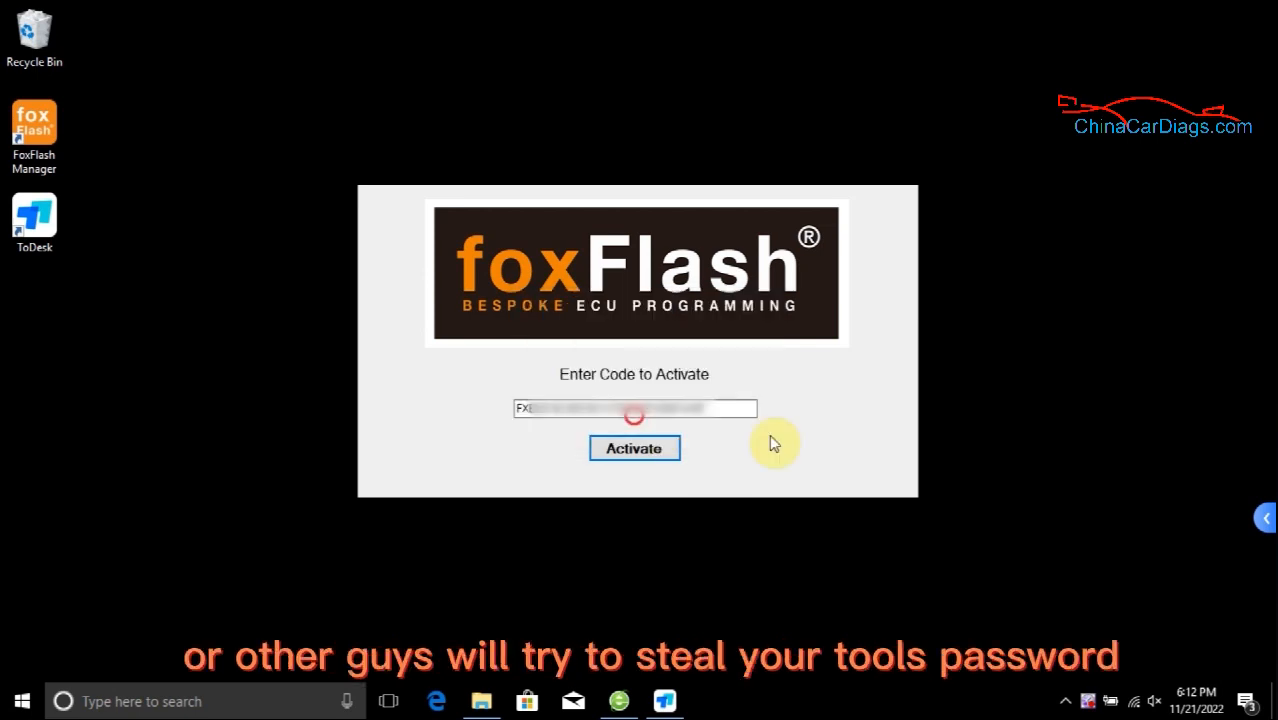
{"action": "left_click", "coordinate": [634, 448]}
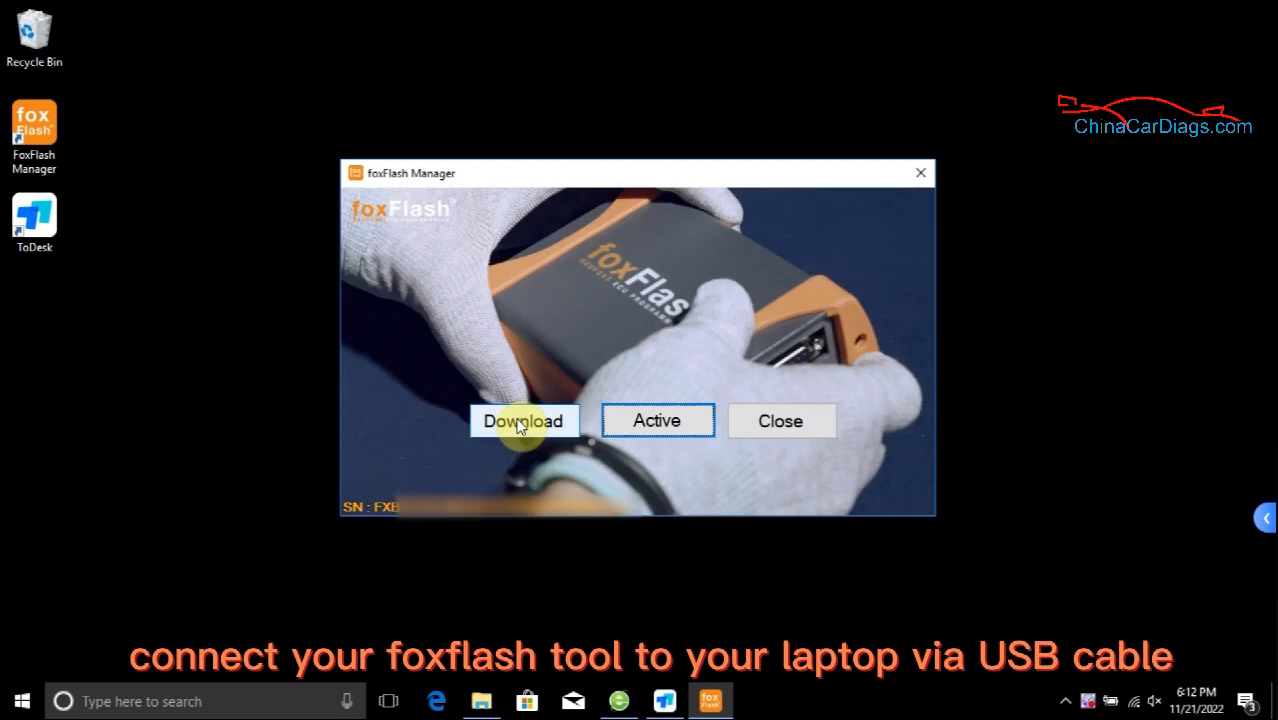
Download the FoxFlash ECU software so its desktop shortcut appears.
{"action": "left_click", "coordinate": [522, 420]}
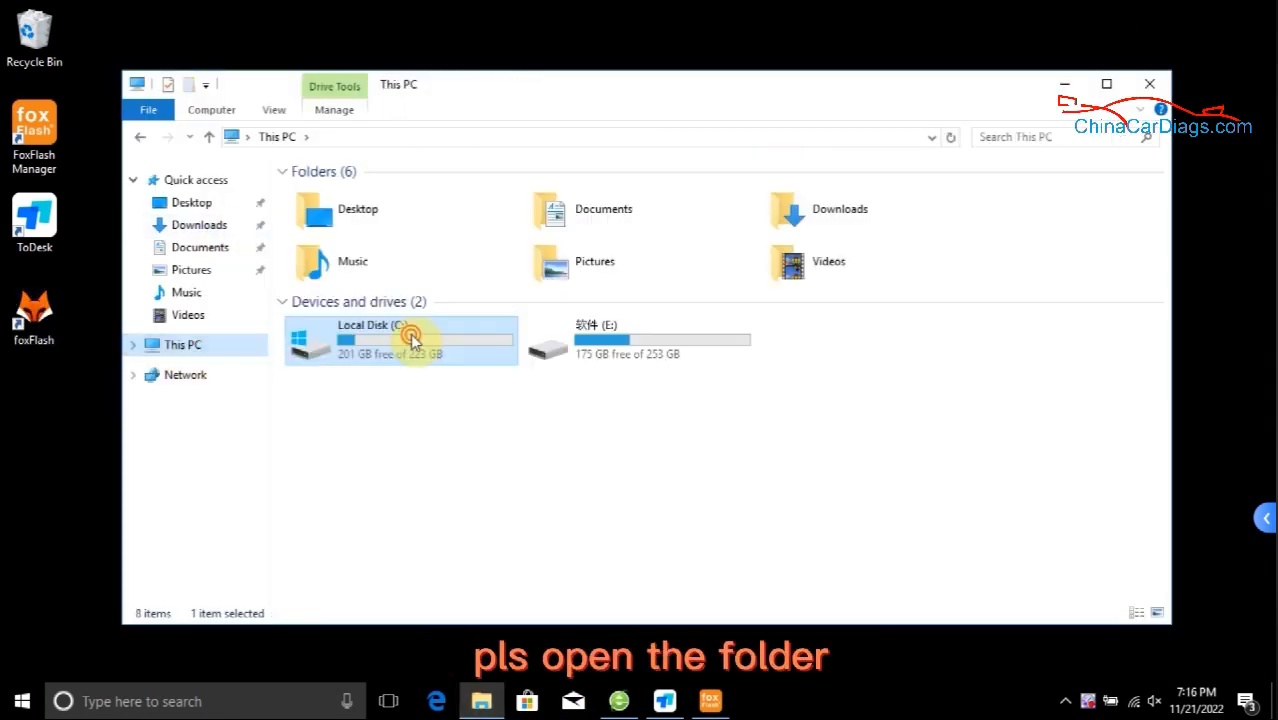
Browse to C:\Program Files (x86)\FoxFlash Manager\foxflash\DFB Technology\DFBTech_DRIVER.
{"action": "double_click", "coordinate": [400, 340]}
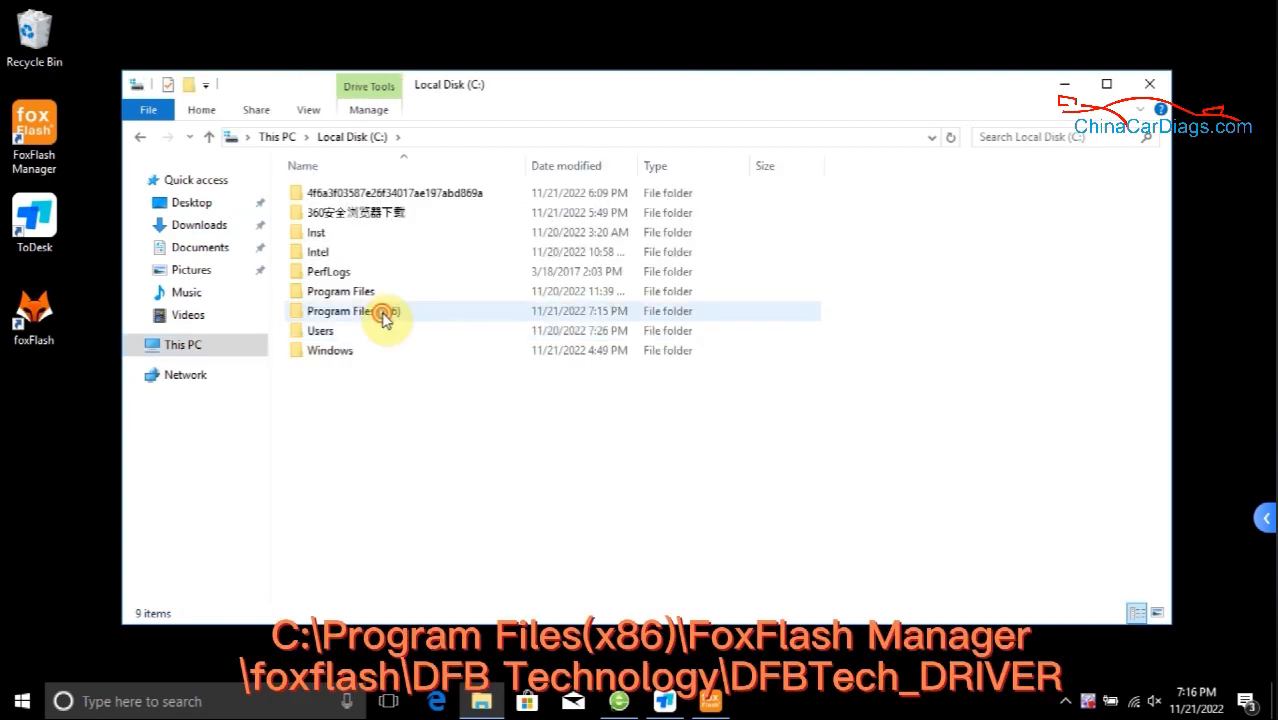
{"action": "double_click", "coordinate": [344, 312]}
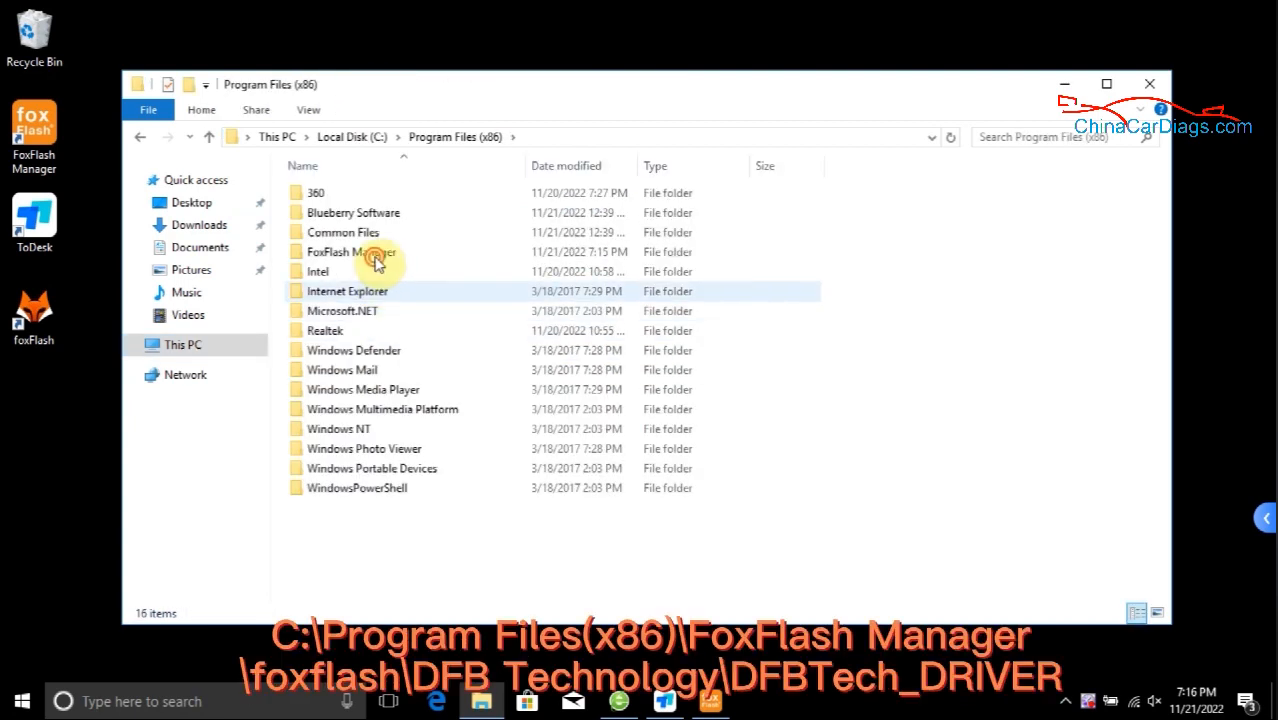
{"action": "double_click", "coordinate": [350, 252]}
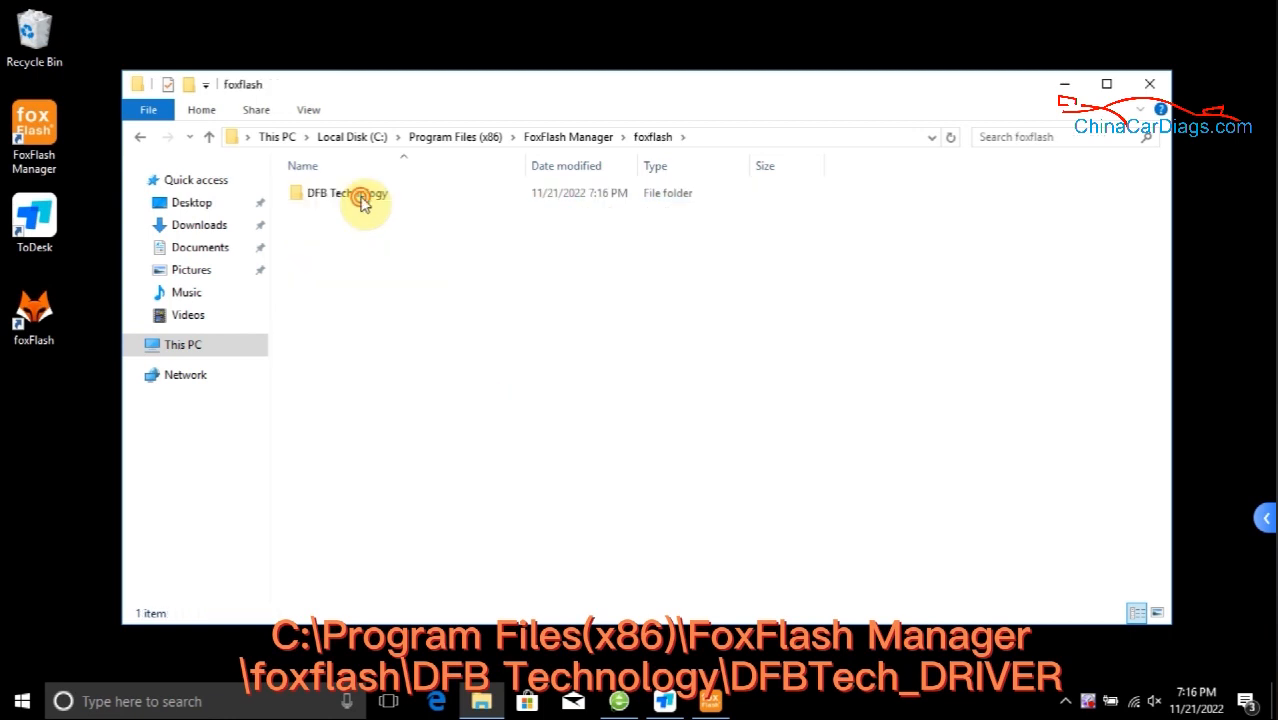
{"action": "double_click", "coordinate": [344, 192]}
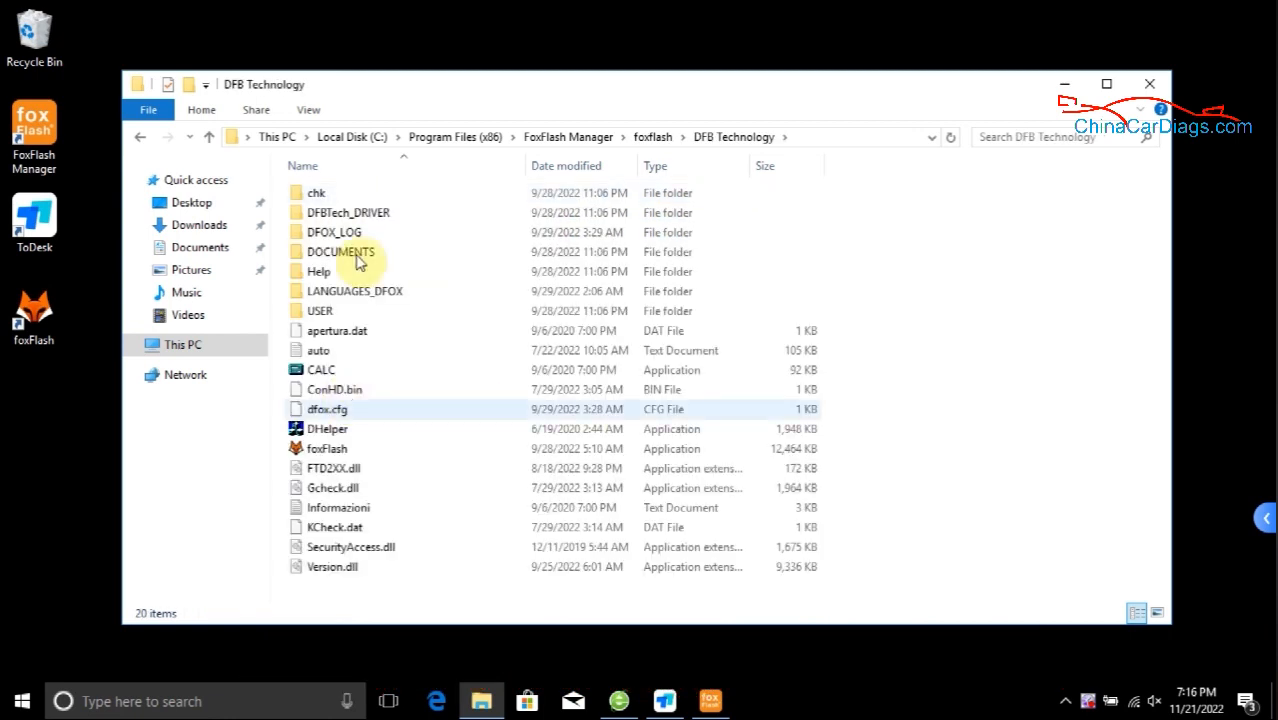
{"action": "double_click", "coordinate": [348, 212]}
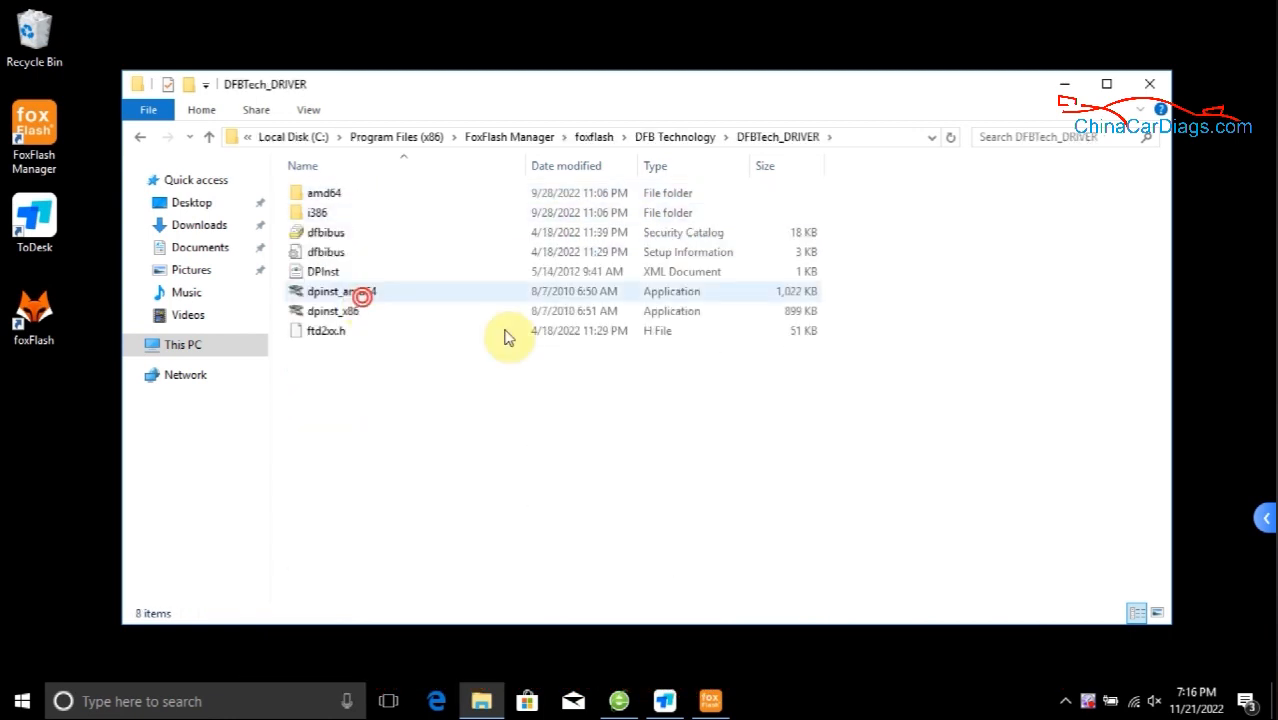
Run dpinst_amd64 and complete the FTDI USB driver installation.
{"action": "double_click", "coordinate": [340, 292]}
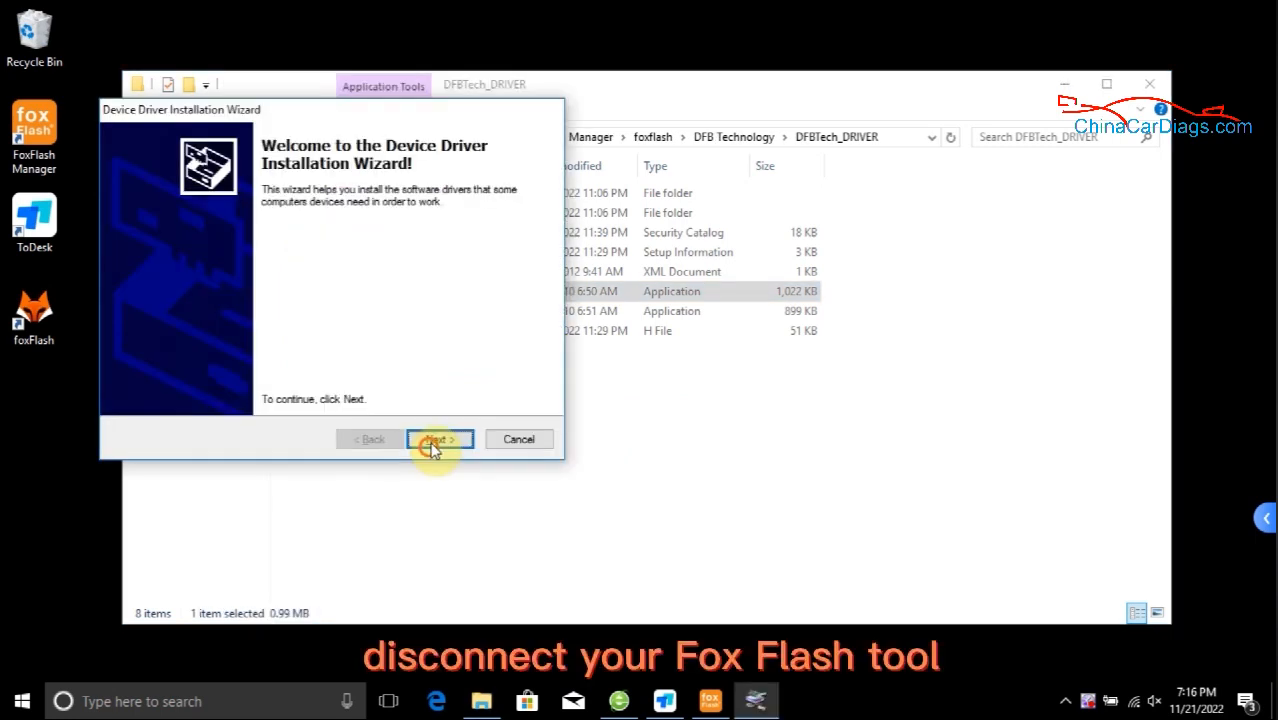
{"action": "left_click", "coordinate": [438, 440]}
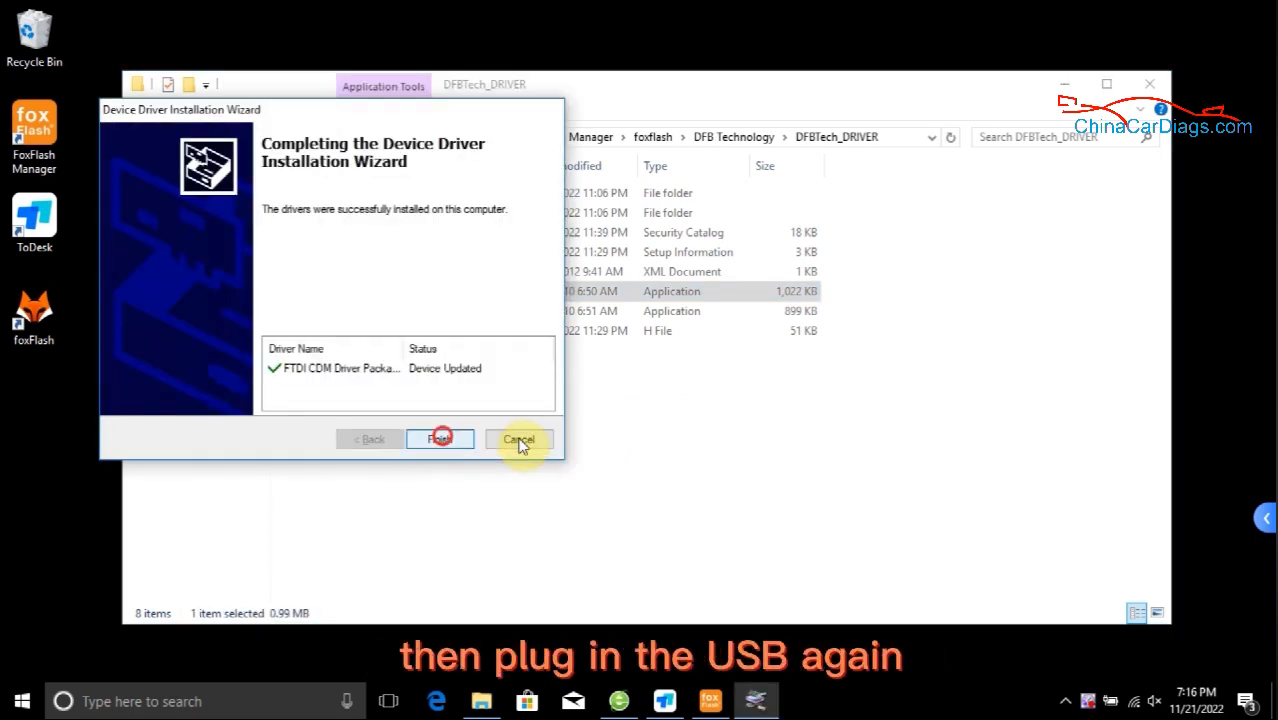
{"action": "left_click", "coordinate": [440, 440]}
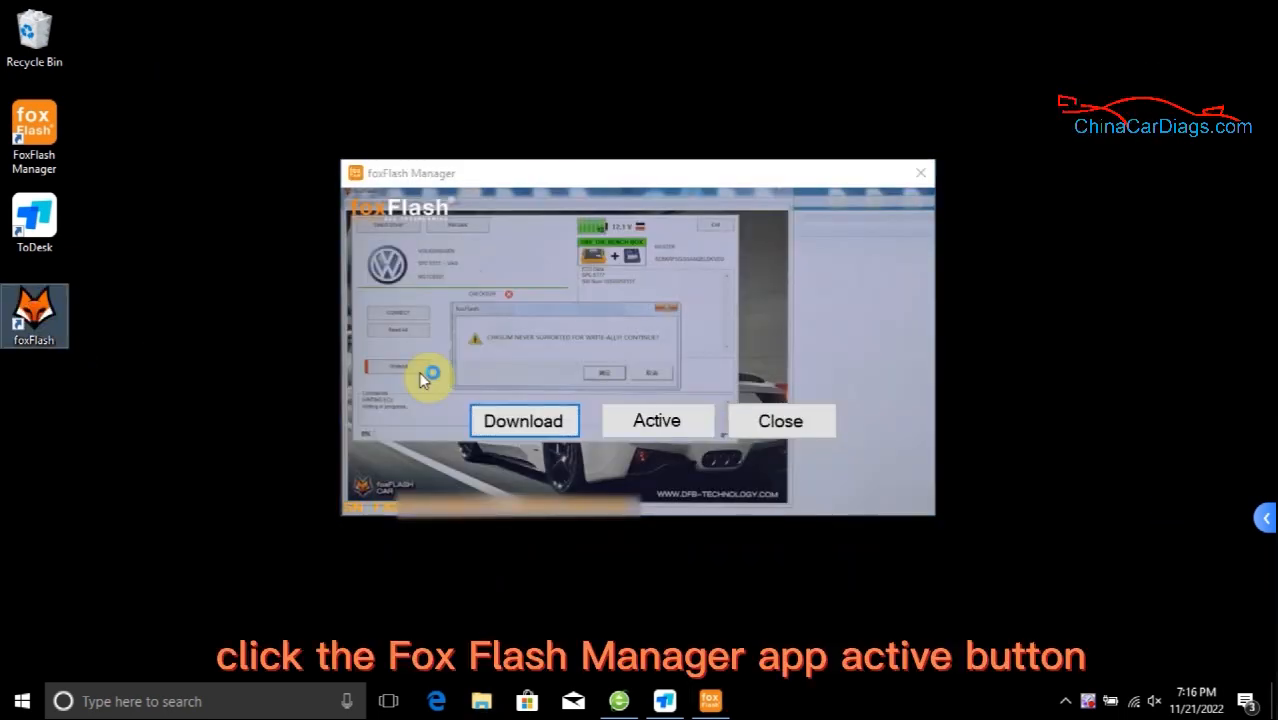
Log in with the tool's key via Active so the tool shows as activated.
{"action": "left_click", "coordinate": [656, 420]}
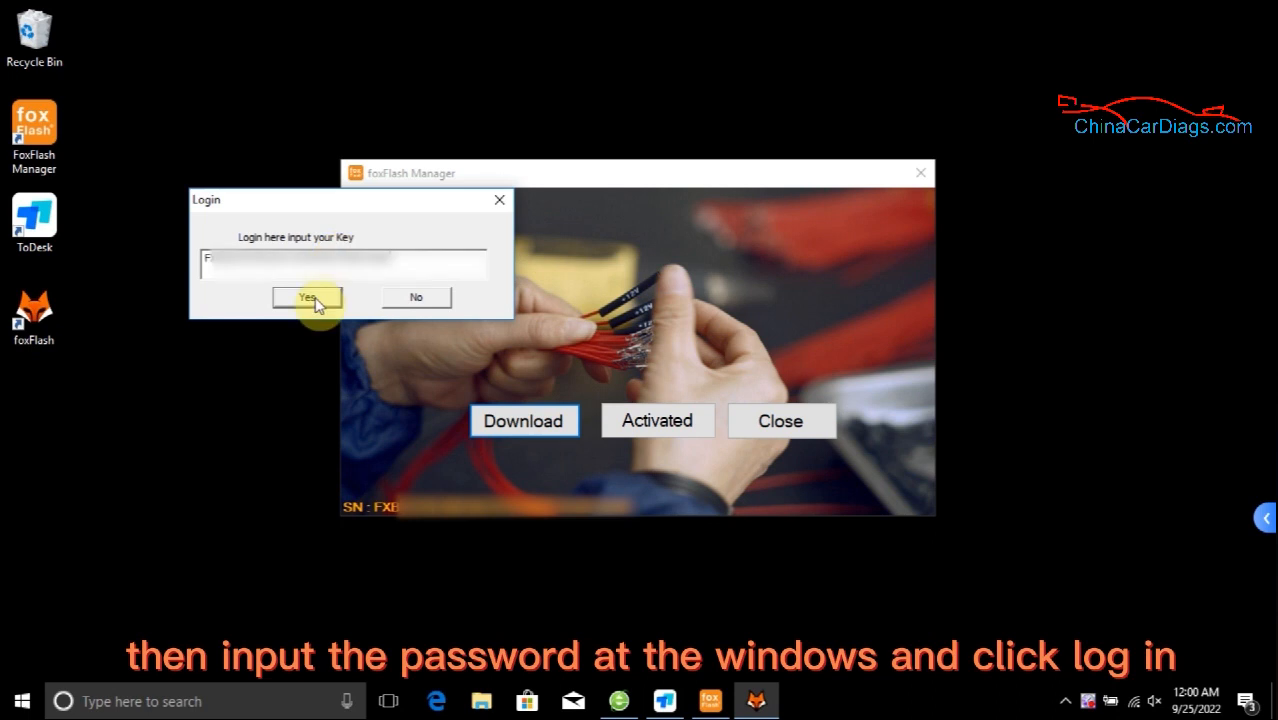
{"action": "left_click", "coordinate": [308, 298]}
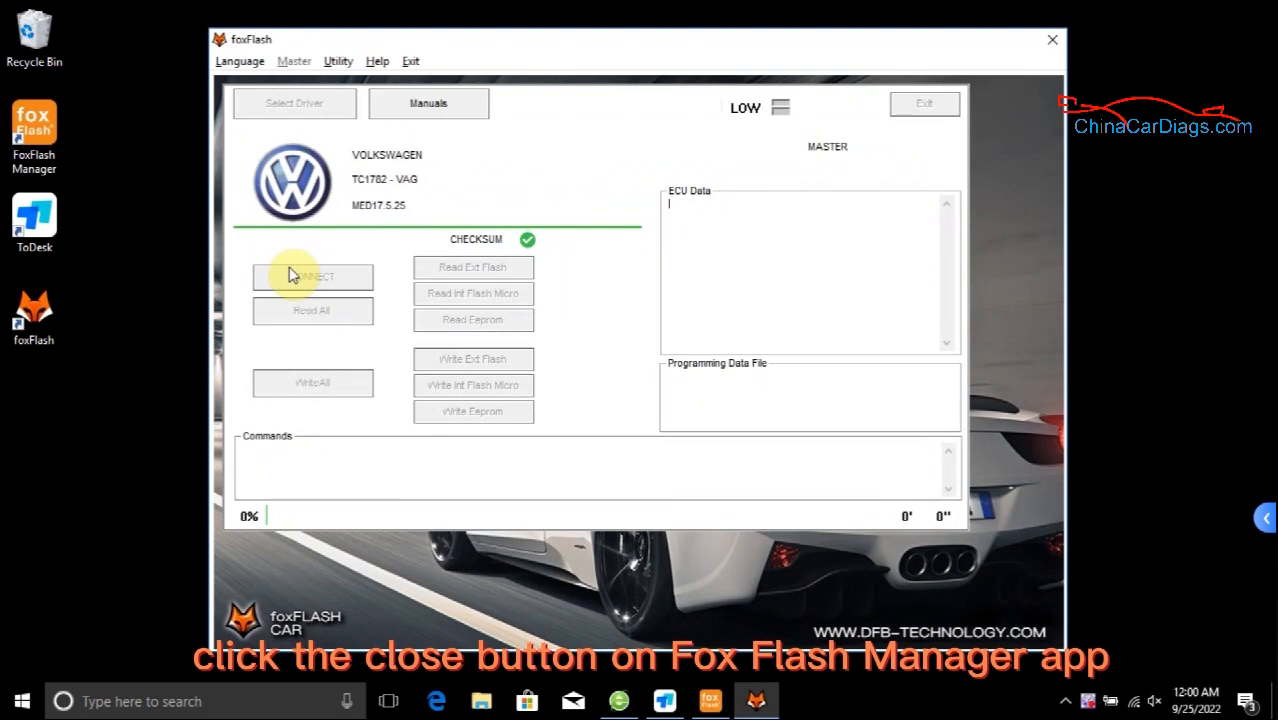
Connect to the VW TC1782 MED17.5.25 ECU, reporting 12.6 V supply and serial.
{"action": "left_click", "coordinate": [312, 276]}
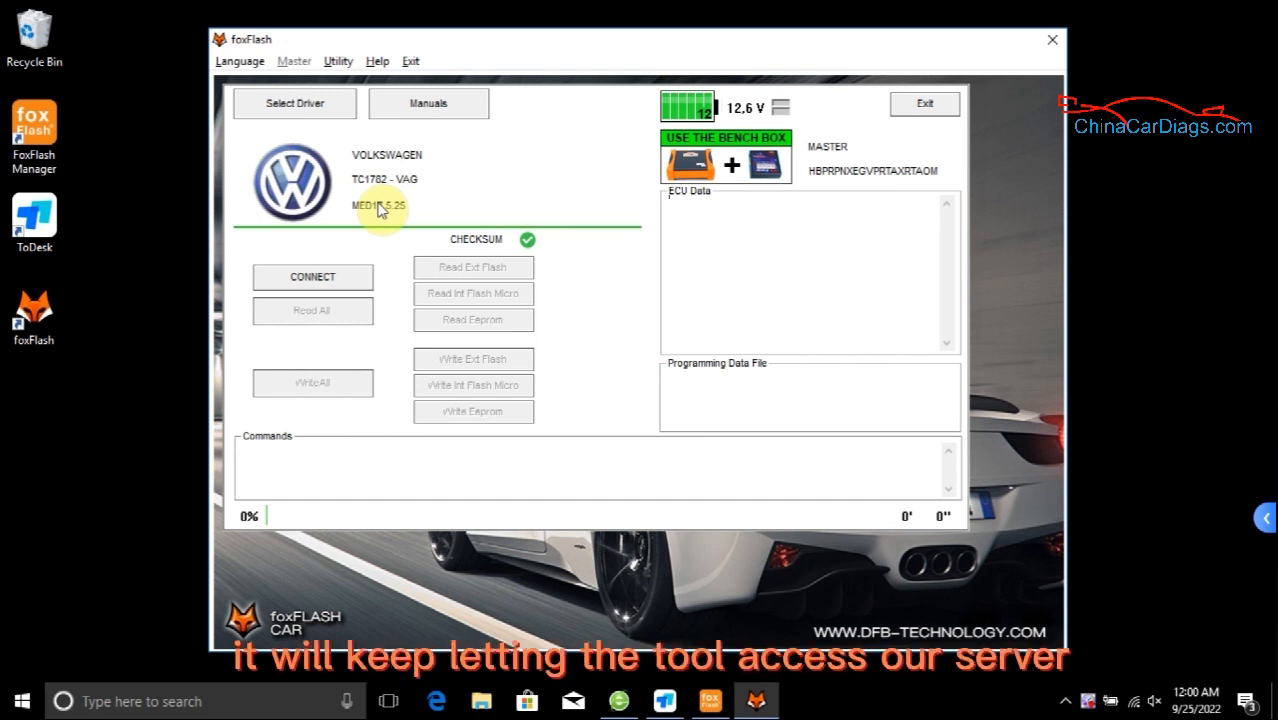
{"action": "mouse_move", "coordinate": [552, 540]}
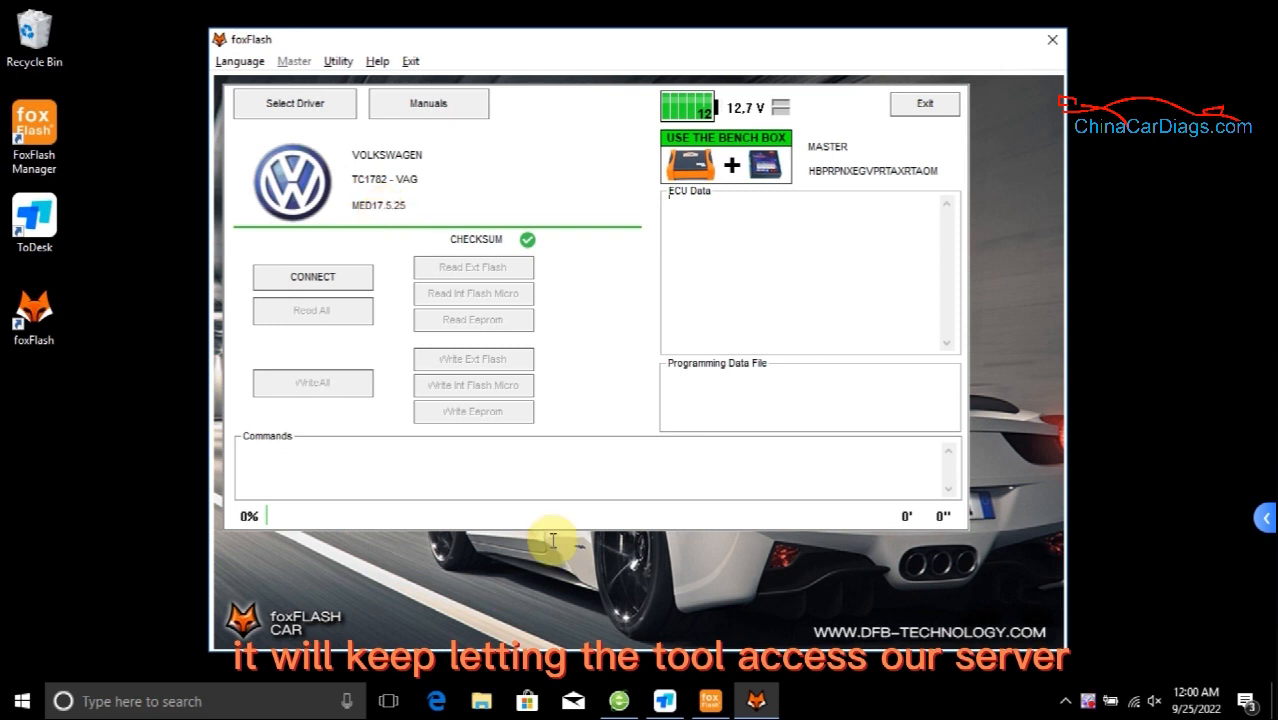